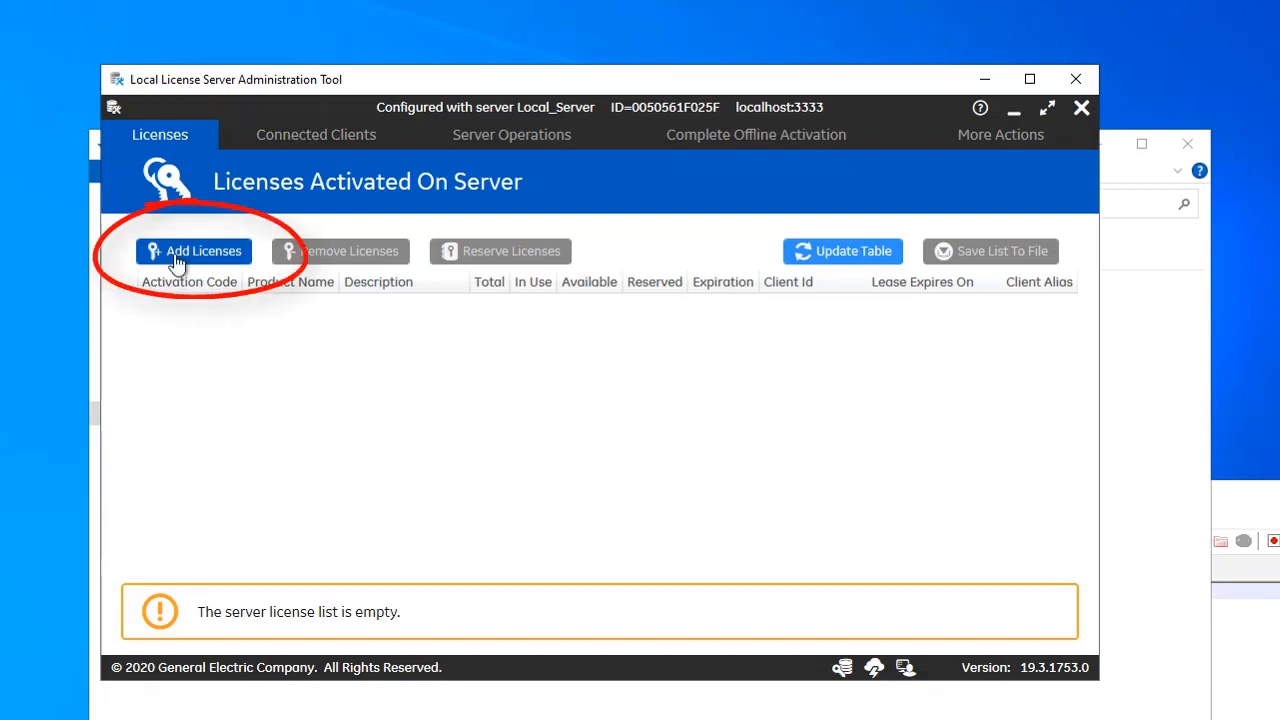
Start adding licenses from the Licenses tab of the license server tool.
click(193, 251)
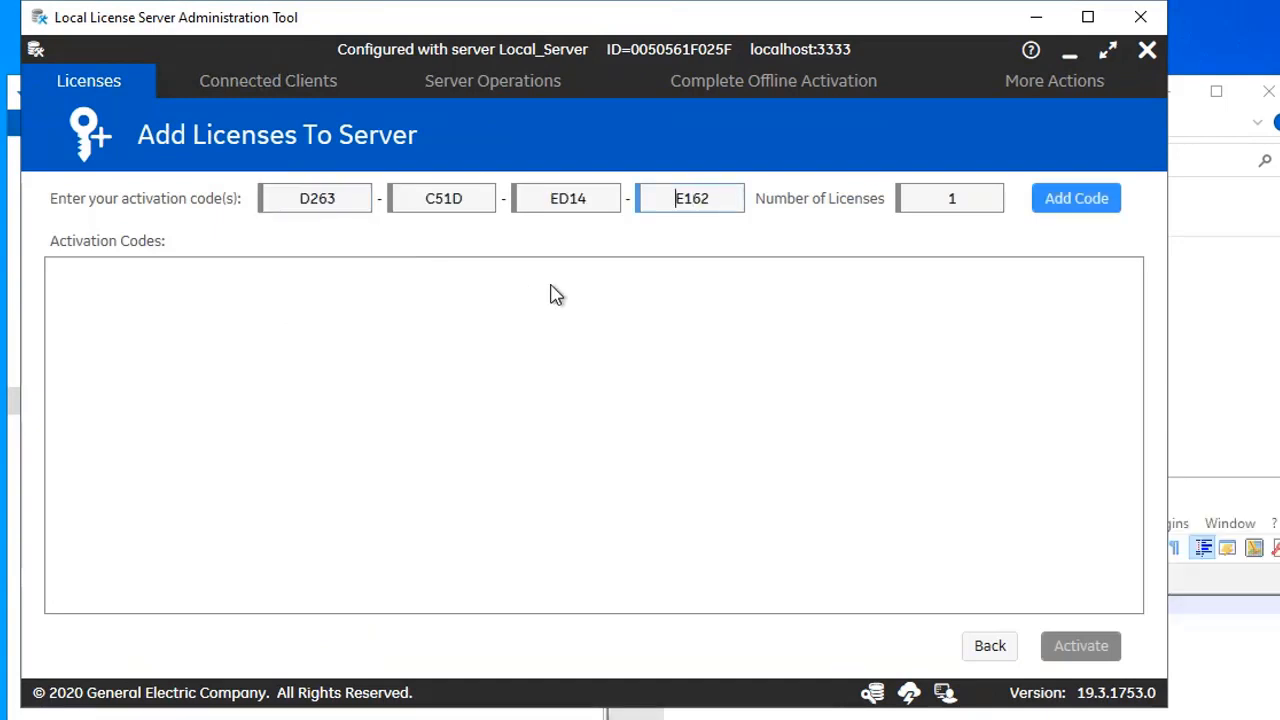
Queue the three activation codes, one license each, and activate them on the server.
click(1076, 198)
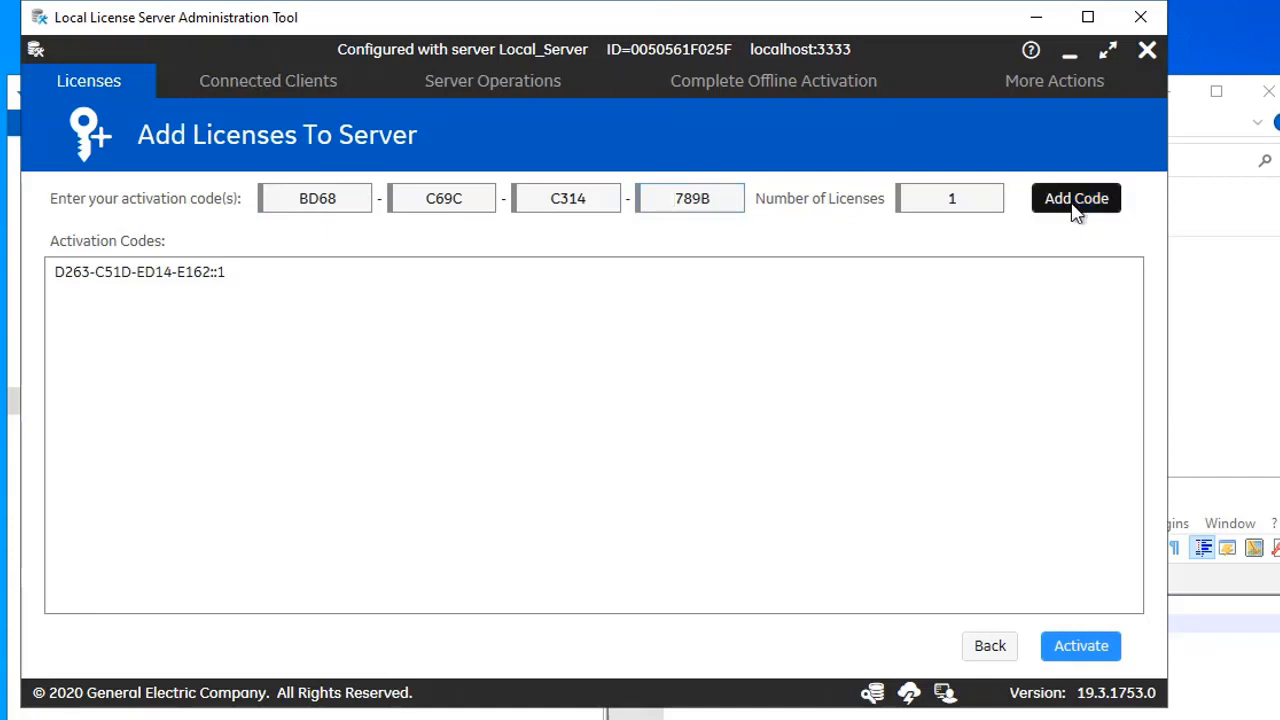
click(1076, 198)
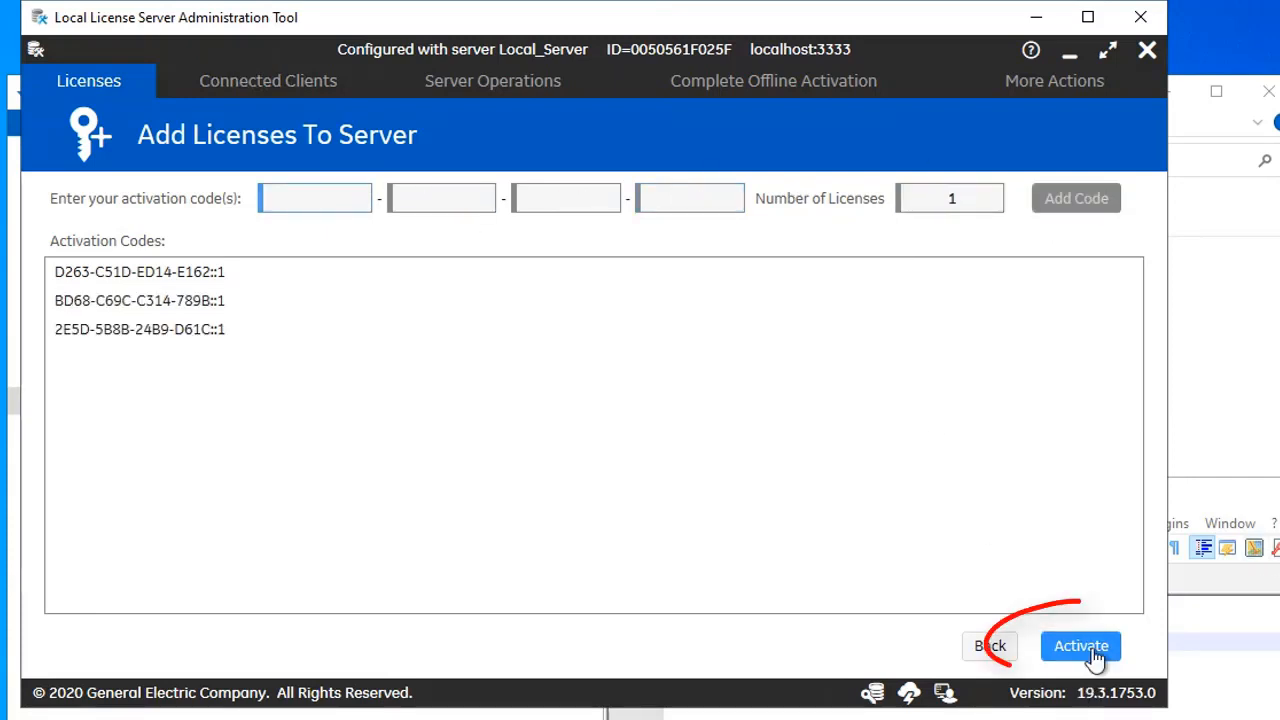
click(1080, 646)
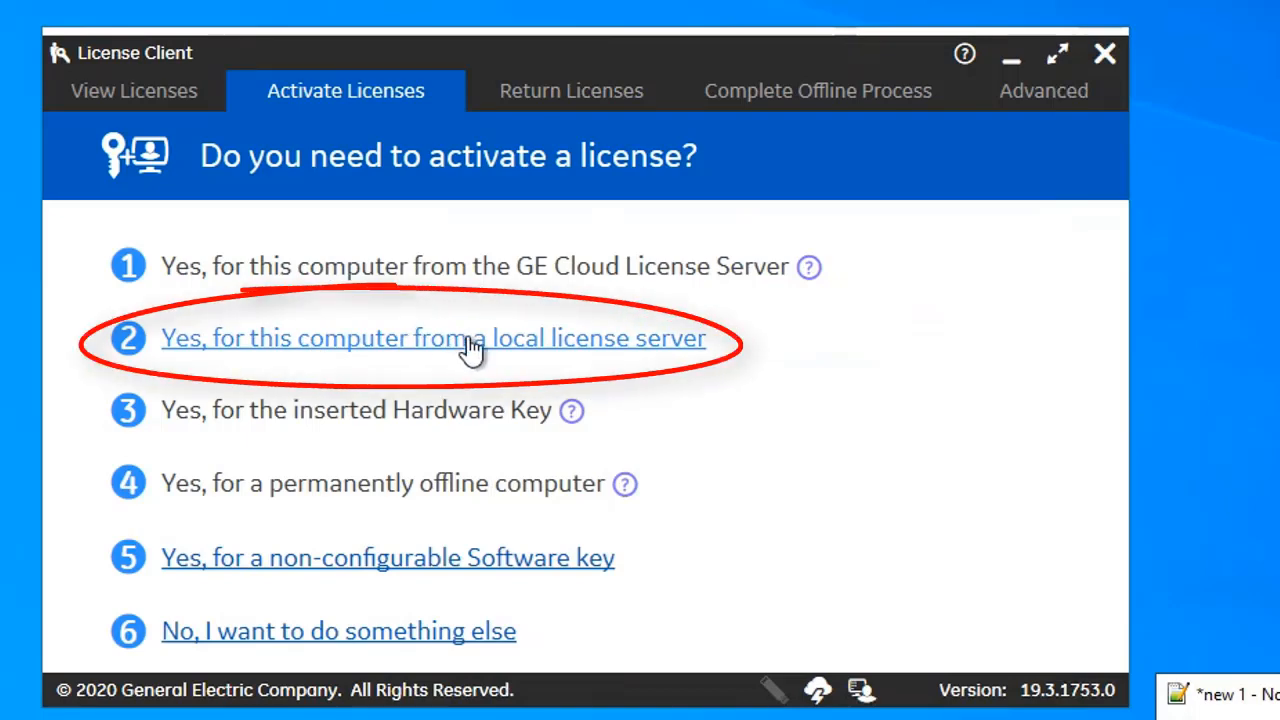
Choose to lease licenses for this computer from a local license server.
click(433, 338)
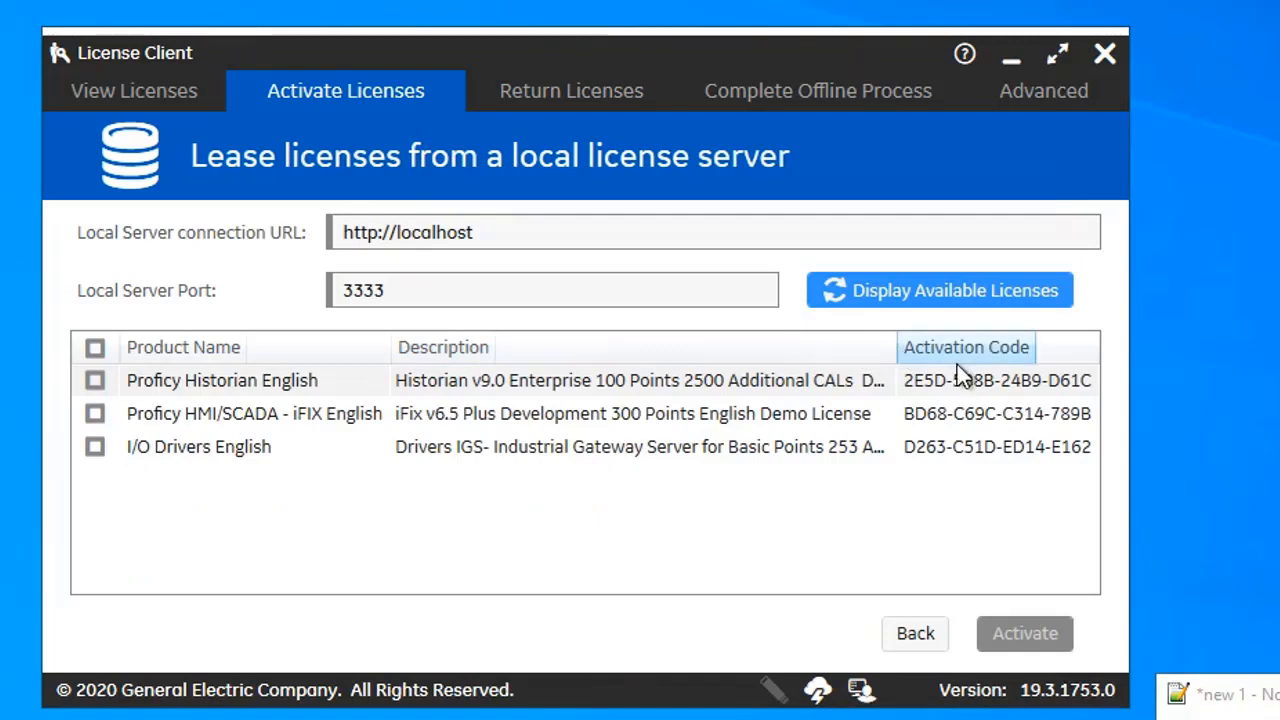
Select all three available licenses (Historian, iFIX, I/O Drivers) and lease them to this computer.
click(94, 347)
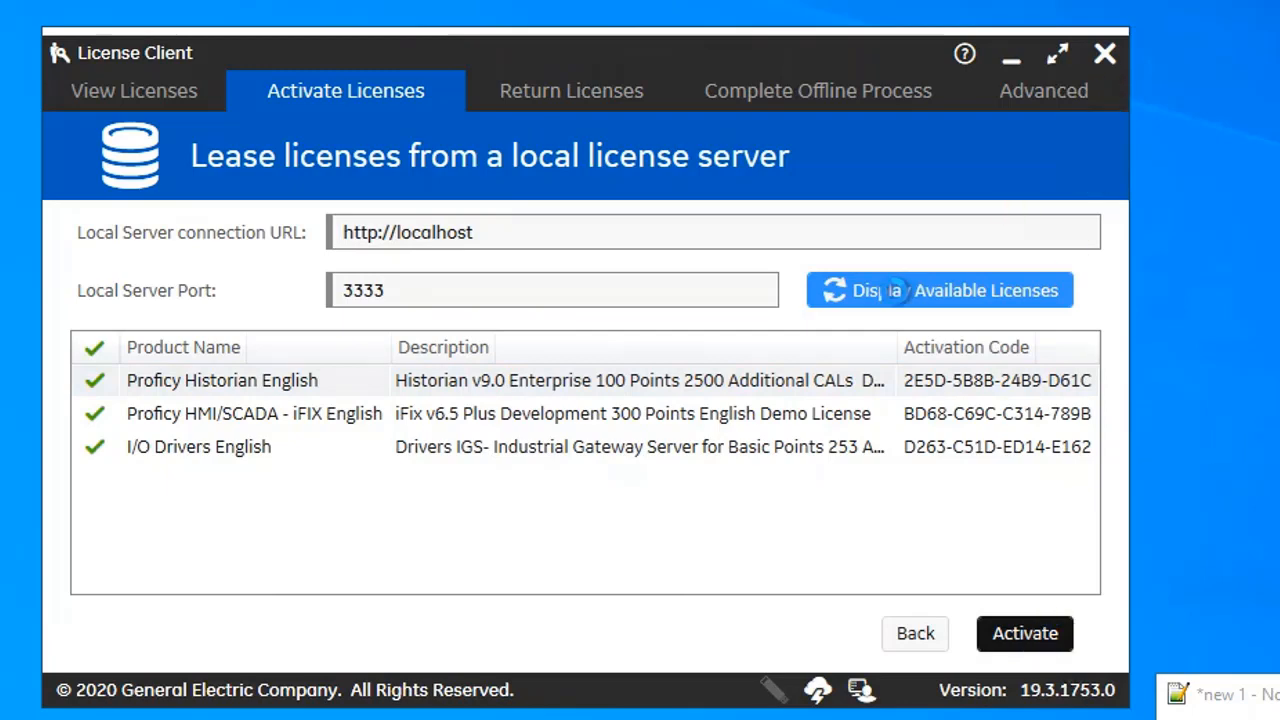
click(133, 90)
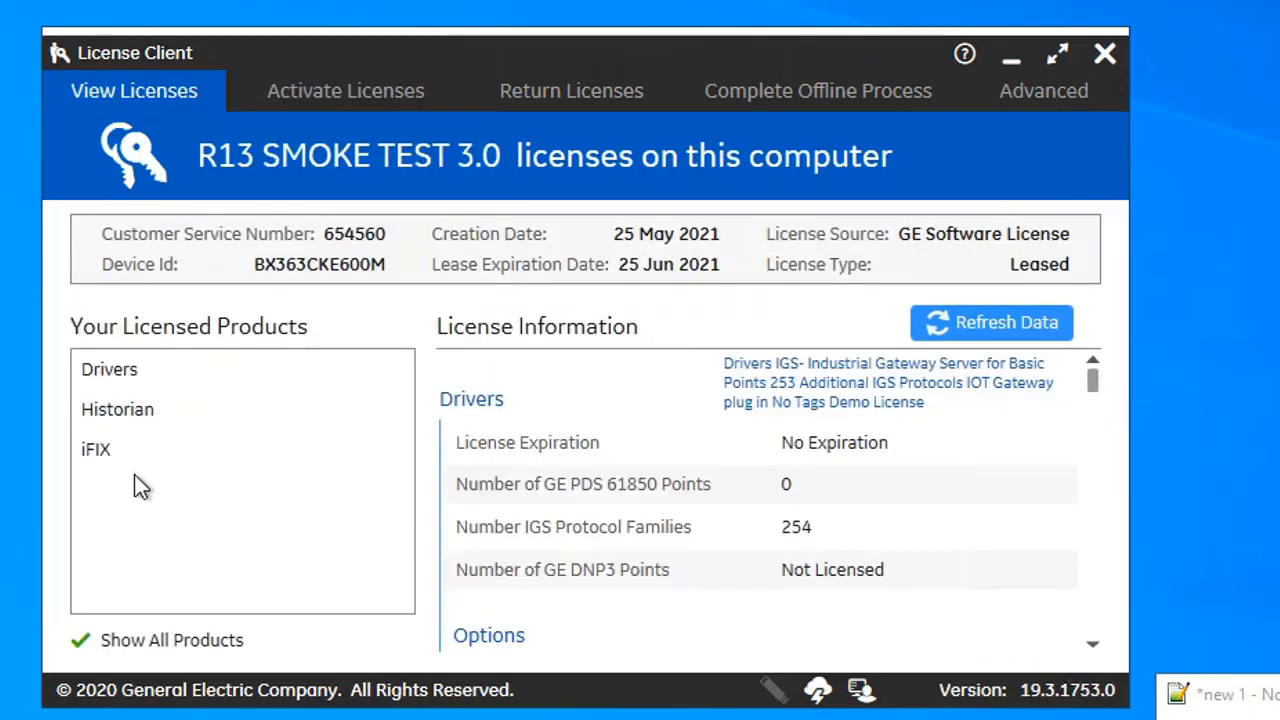
mouse_move(1010, 55)
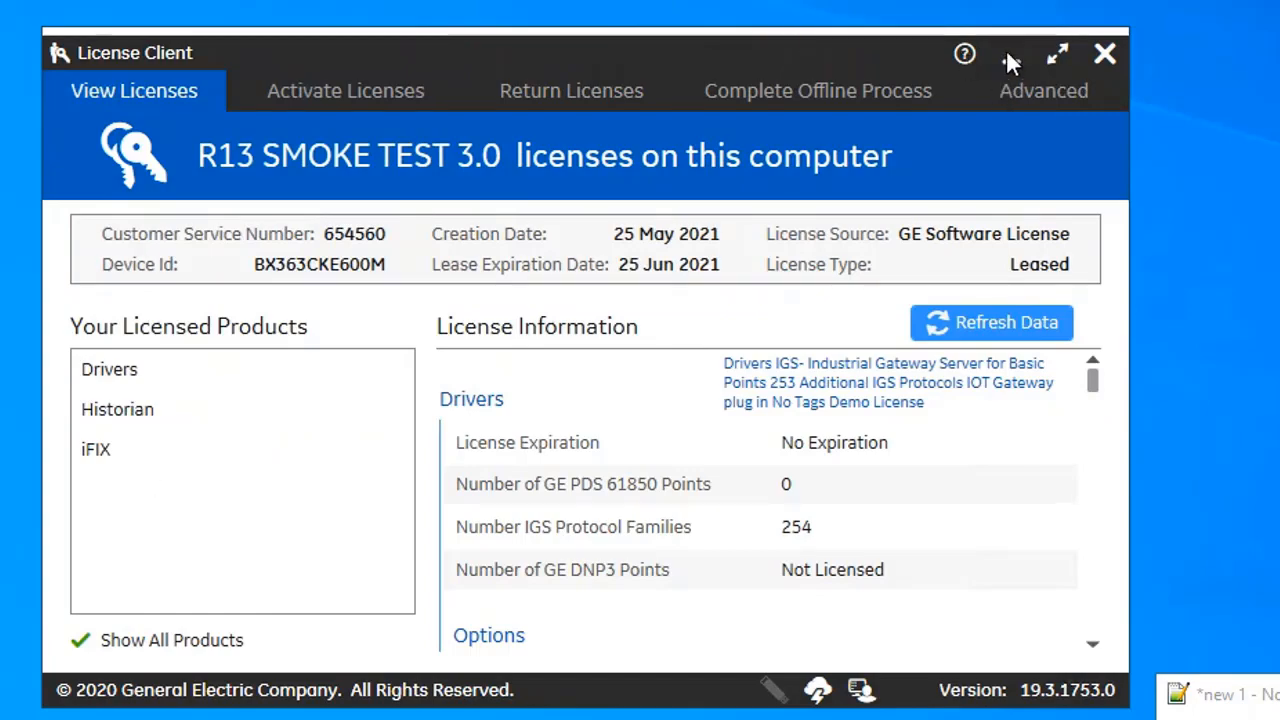